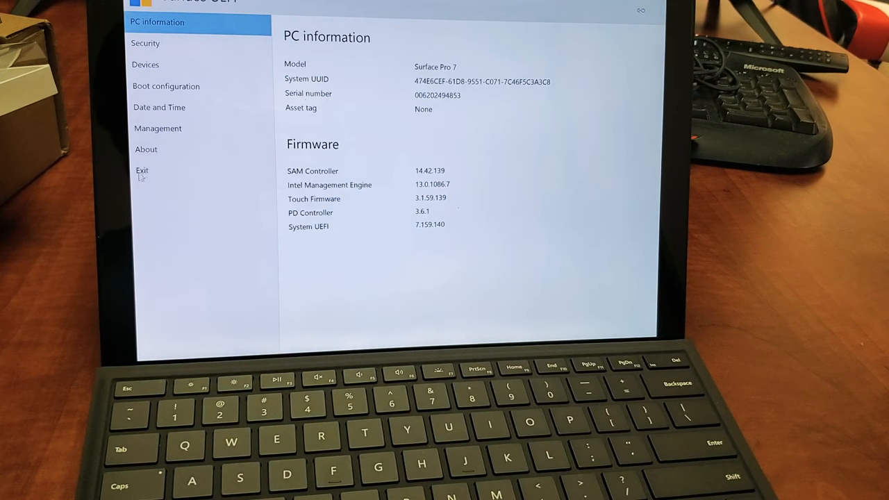
- Exit the Surface UEFI settings from the Exit page and restart the Surface Pro 7
click(142, 169)
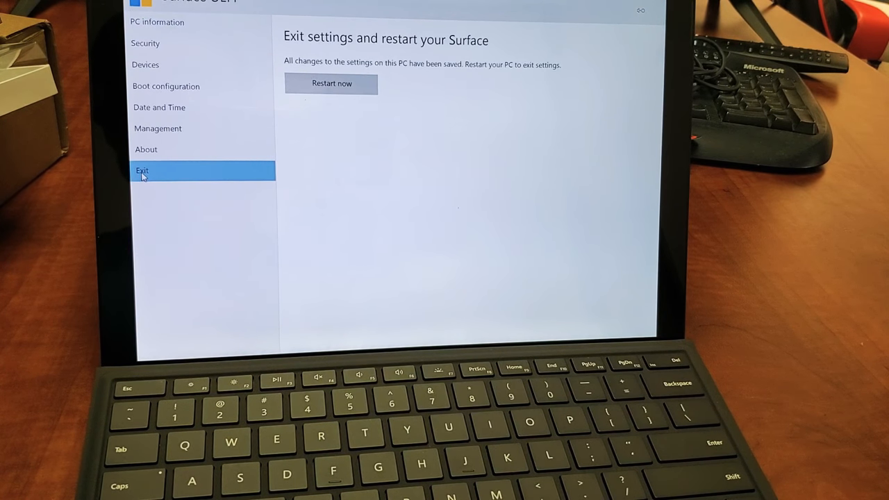
click(331, 83)
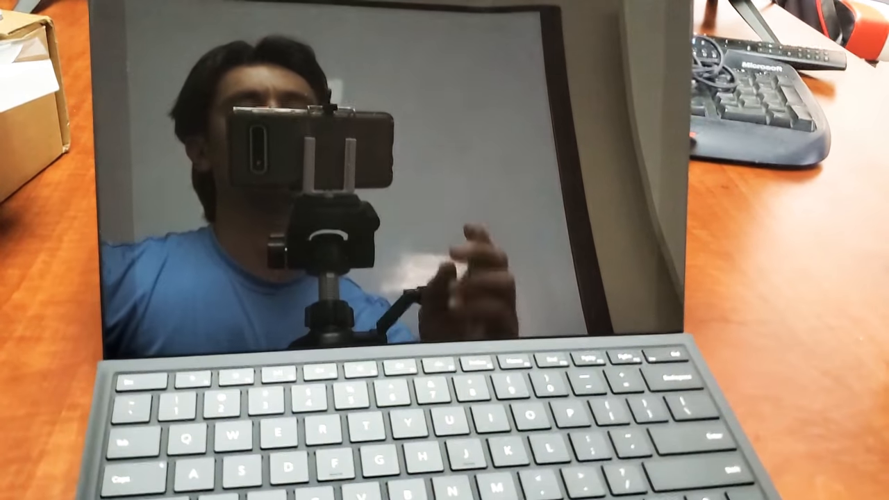